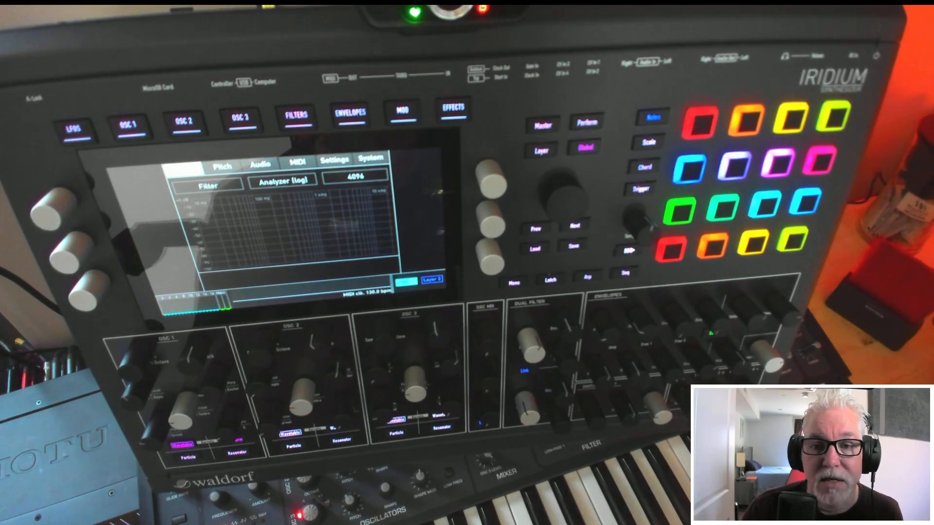
Step: Change the Global Audio display from Analyzer (log) to Scope, showing a live waveform
click(281, 180)
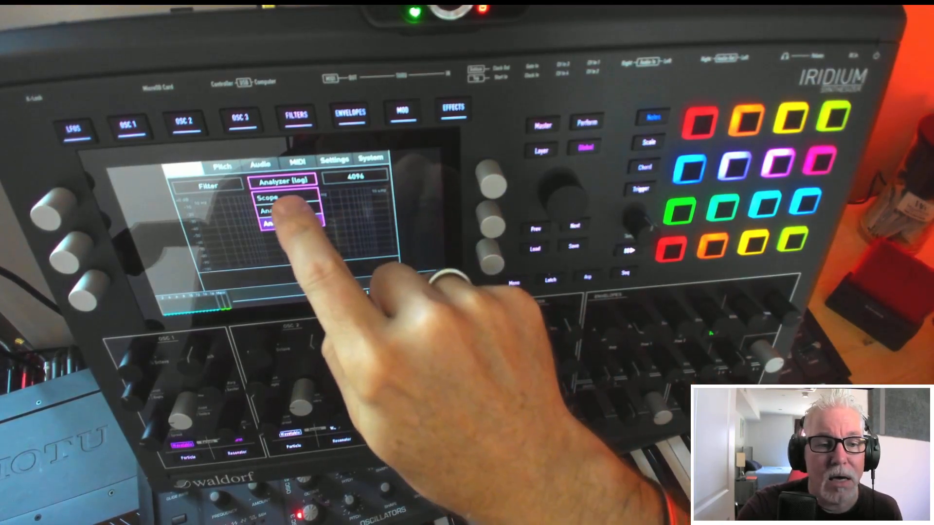
click(280, 198)
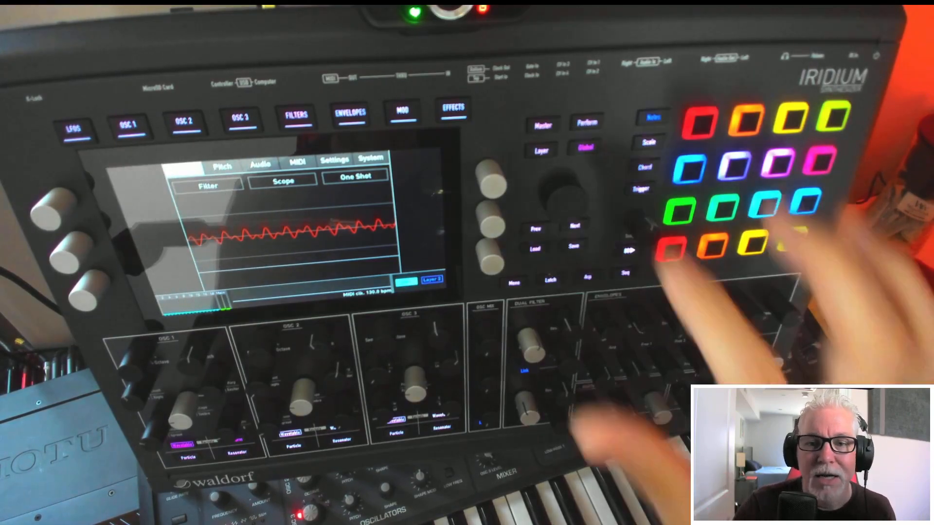
click(129, 126)
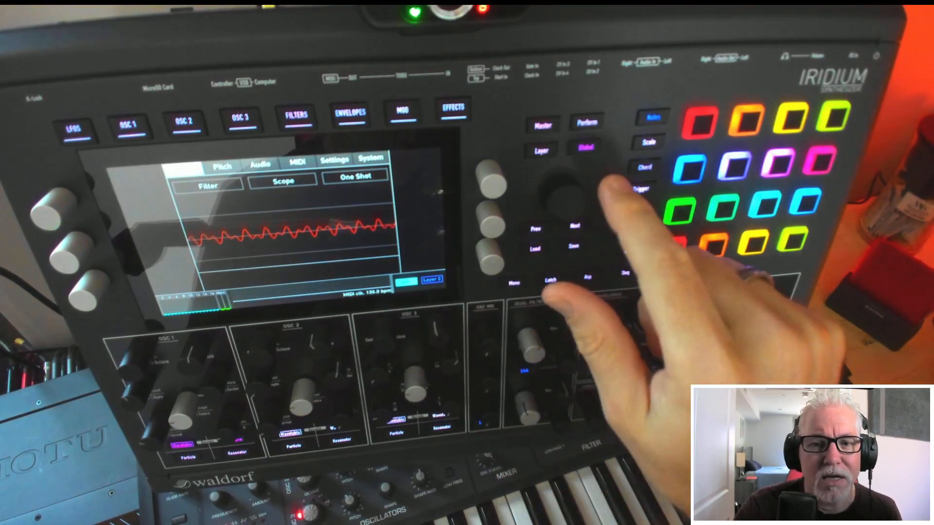
click(127, 126)
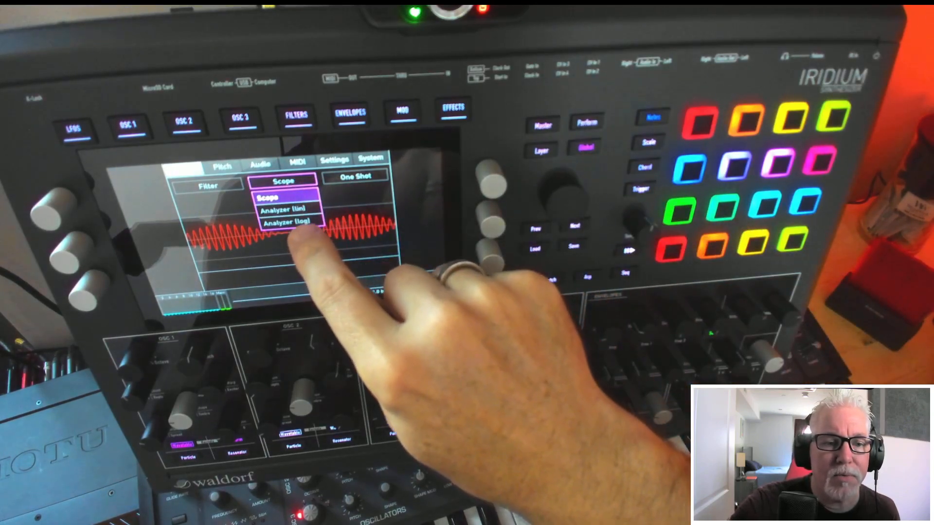
Step: Show Oscillator 1's Kernels view with Kernel 2's sine shape selected
click(290, 221)
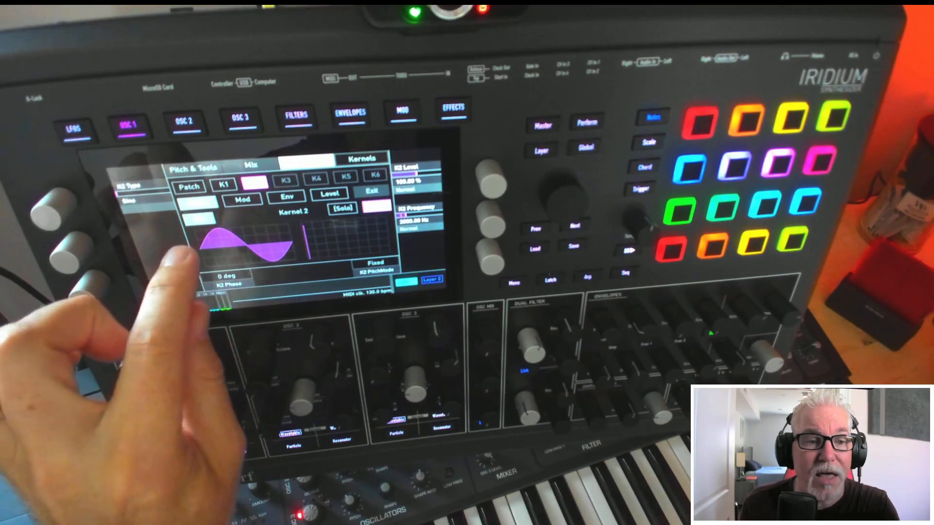
Step: Switch Oscillator 1 to its Waveform view showing the warped multi-cycle wave
click(255, 185)
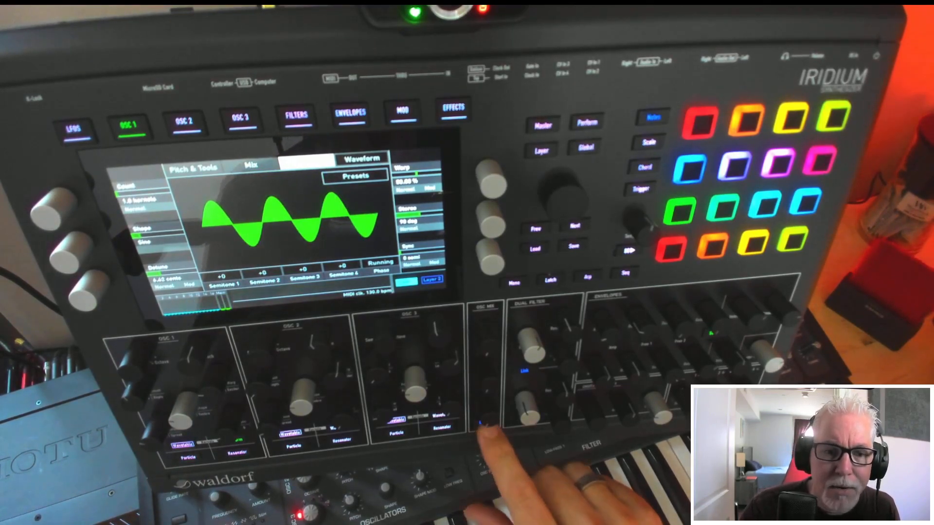
click(295, 113)
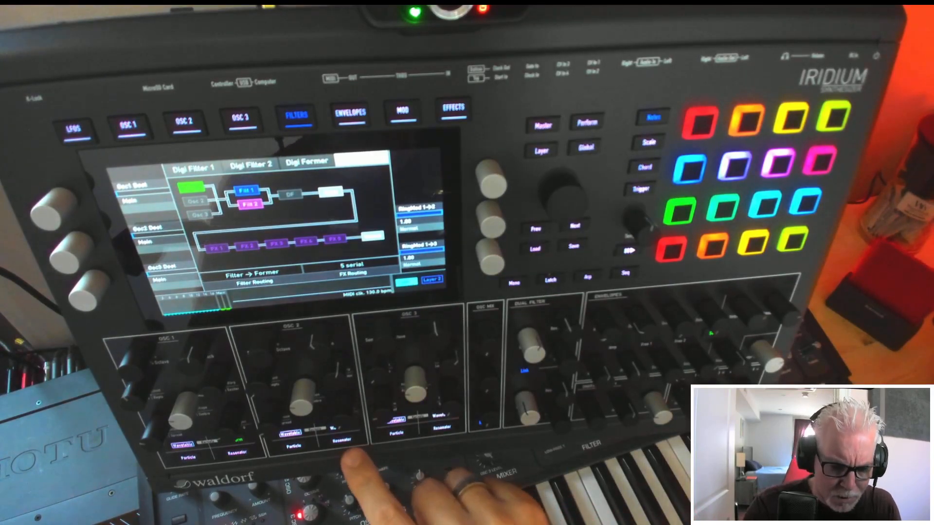
Step: Show Layer 1's Input Volume, Input Routing, Layer Volume, Pan and Gain settings
click(184, 118)
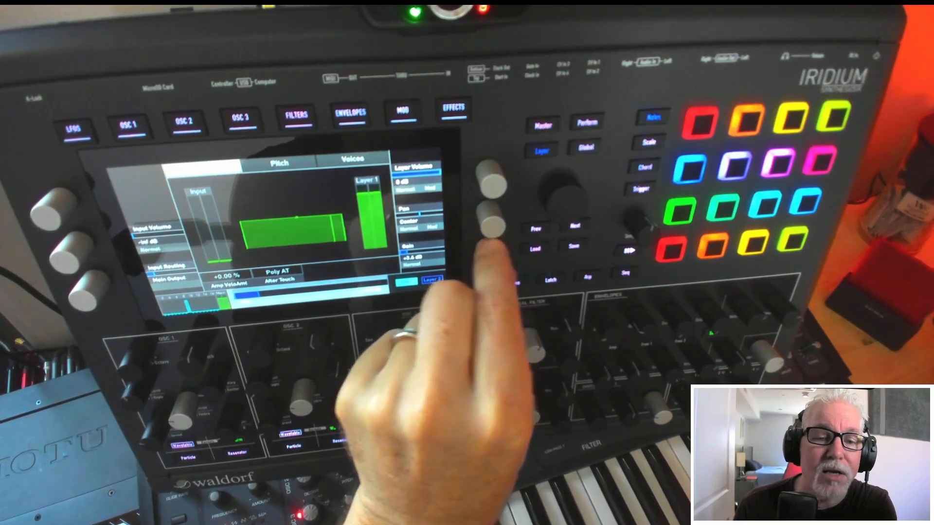
Step: Show the oscillator mixer with Osc1–3 Vol, Pan and Dest all set to Main
click(183, 118)
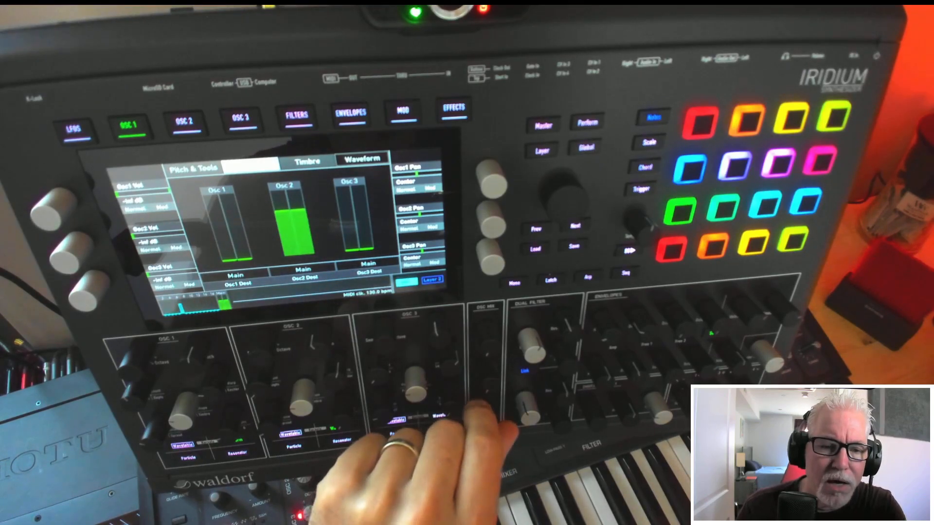
Step: Close the OSC 3 waveform list and show the Filter Routing overview with both filters and five serial effects
click(241, 116)
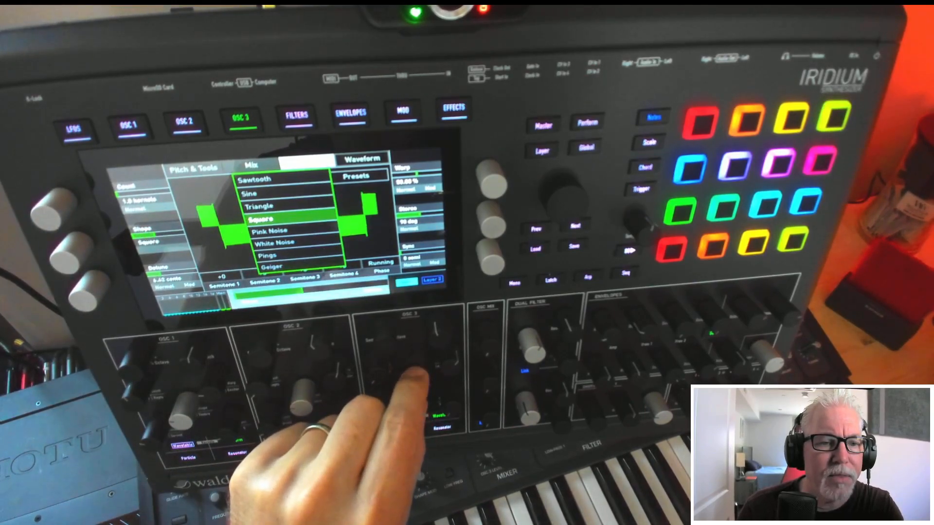
click(256, 205)
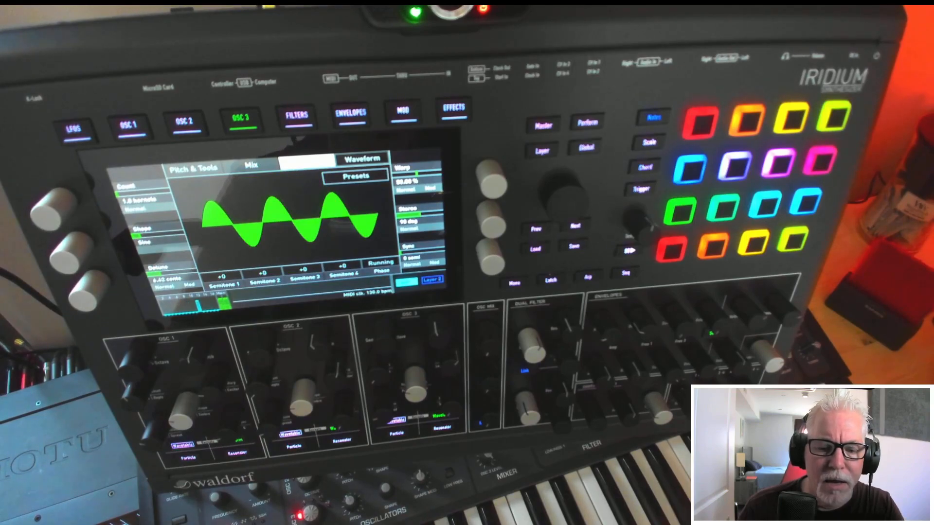
click(297, 113)
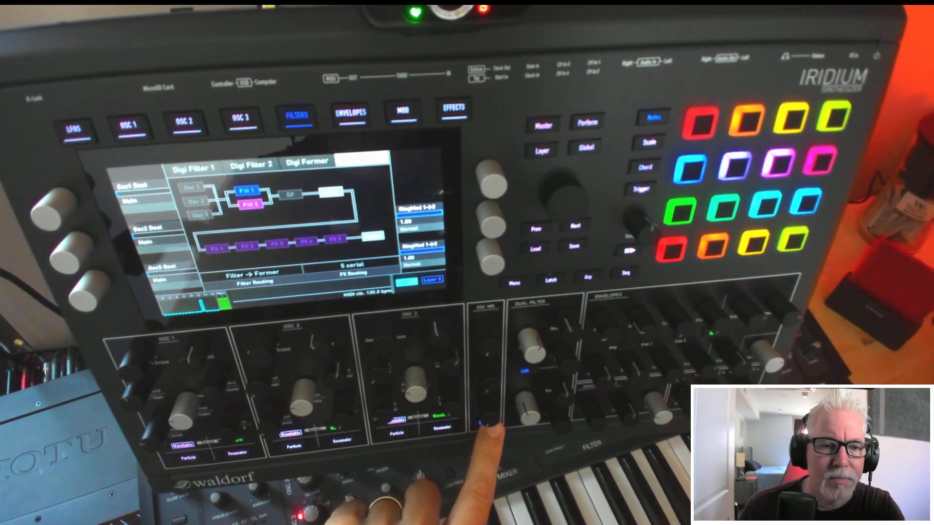
Step: Return from filter routing to the oscillator Mix view with Osc 2 and Osc 3 levels raised
click(241, 119)
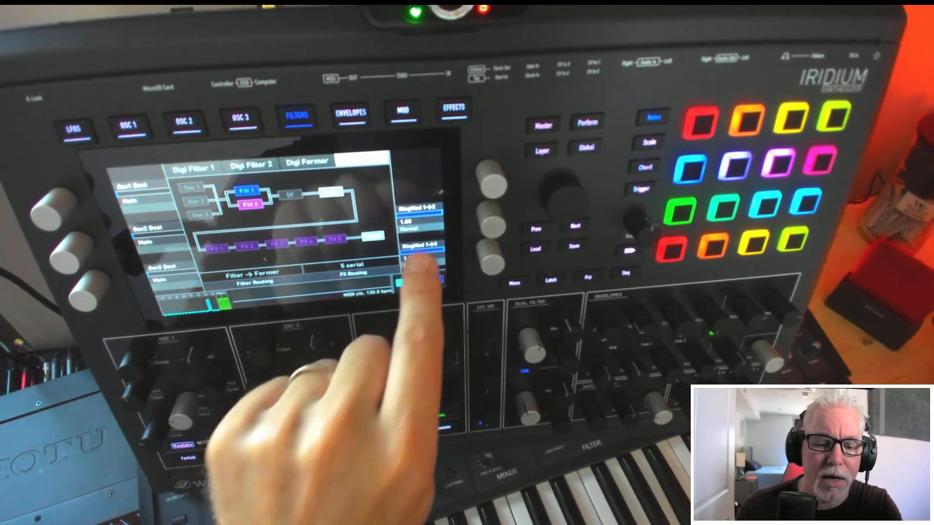
click(239, 115)
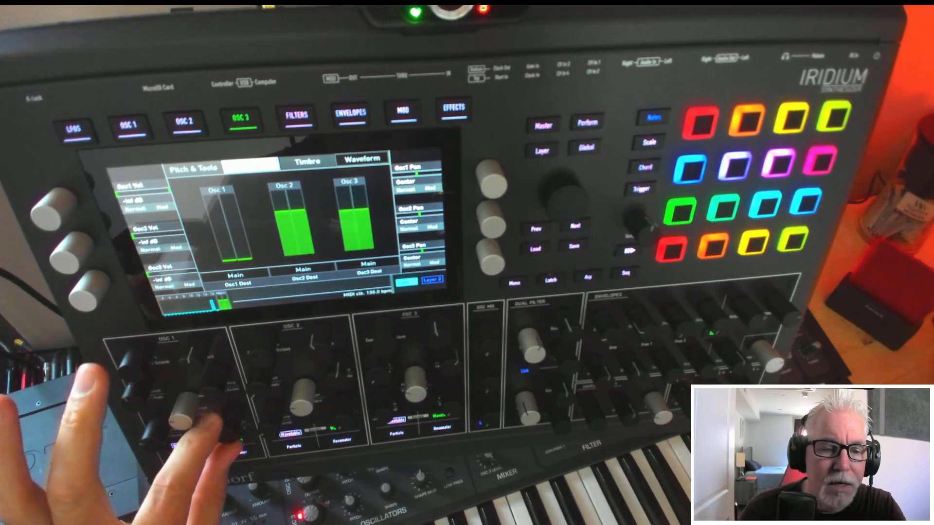
Step: Show Oscillator 1's Waveform view with its green multi-cycle sine wave
click(129, 126)
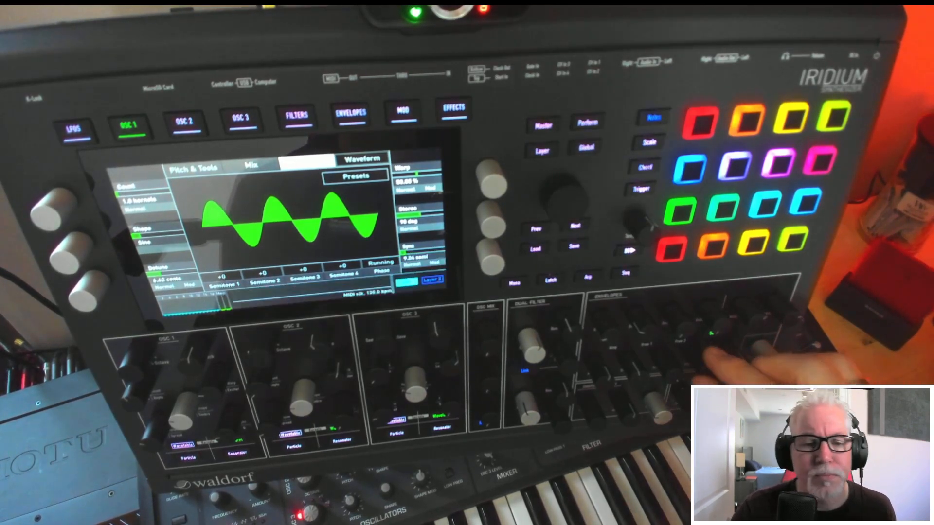
Step: Show the Global Audio display as the Analyzer (log) spectrum of the patch's harmonics
click(350, 113)
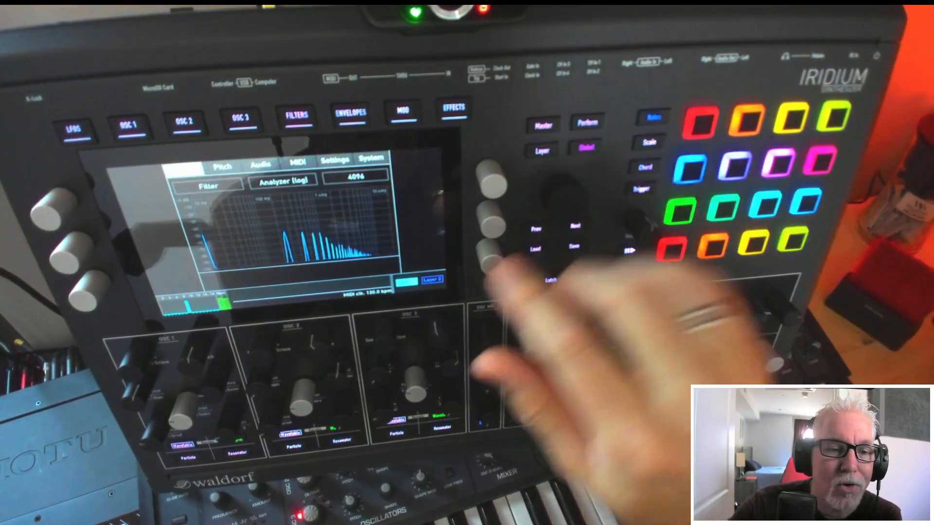
Step: Leave the analyzer and return to Oscillator 1's sine Waveform view
click(283, 180)
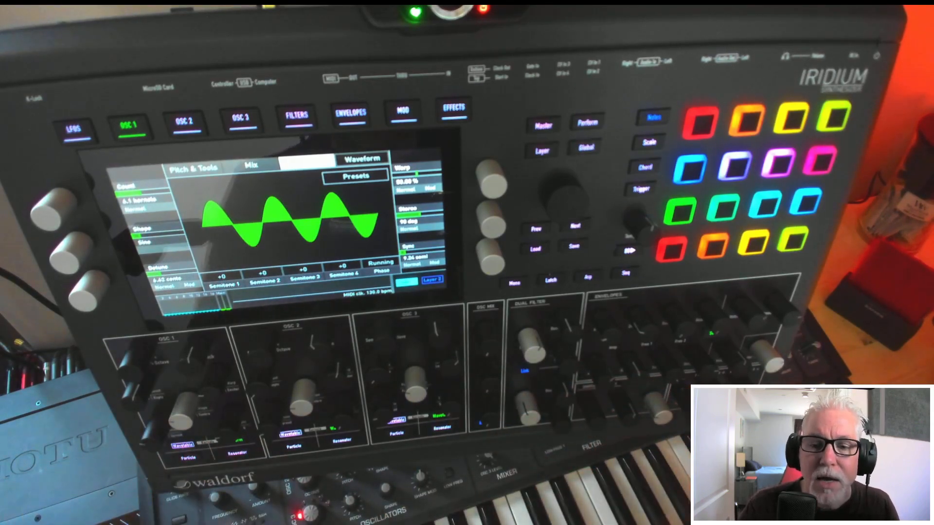
Step: Bring up the sound browser listing the Gino ring-mod patches
click(356, 176)
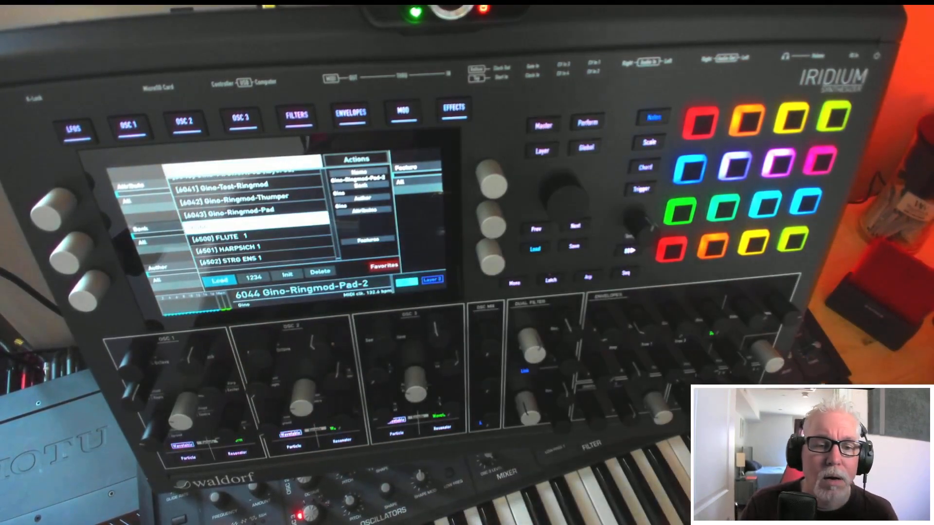
Step: Load patch 6044 Gino-Ringmod-Pad-2 and return to oscillator 1's waveform page
click(129, 123)
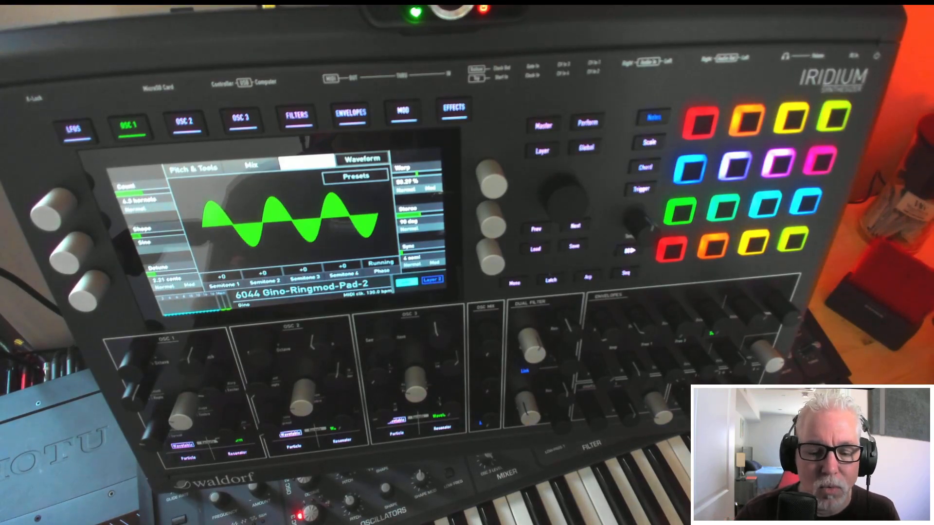
Step: View the Filter Routing page with the FX diagram, then return to oscillator 1's waveform
click(295, 112)
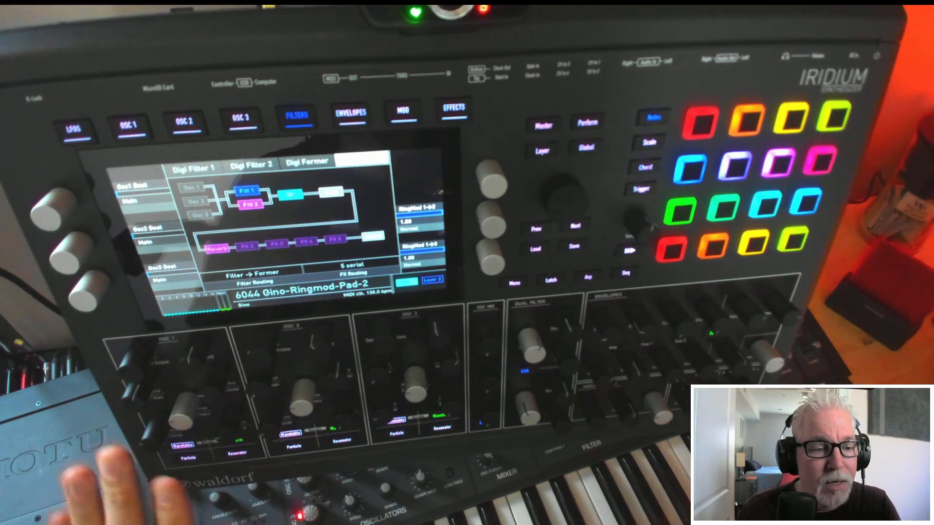
click(130, 119)
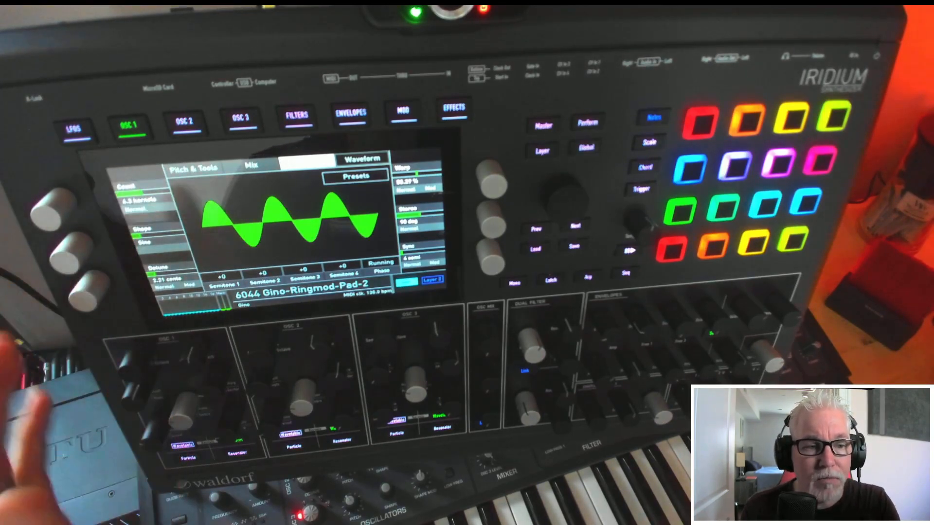
Step: Review the remaining oscillators' waveforms and move to the Effects page with Reverb active
click(186, 124)
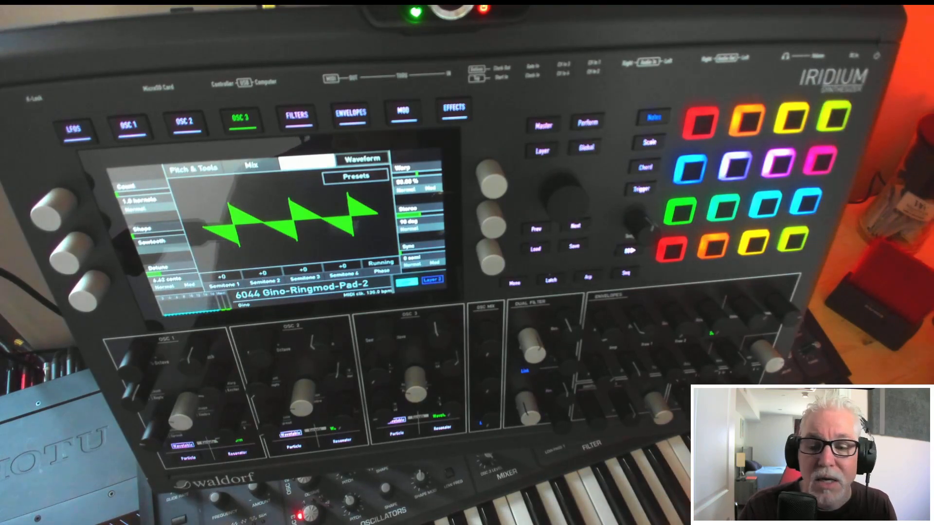
click(454, 111)
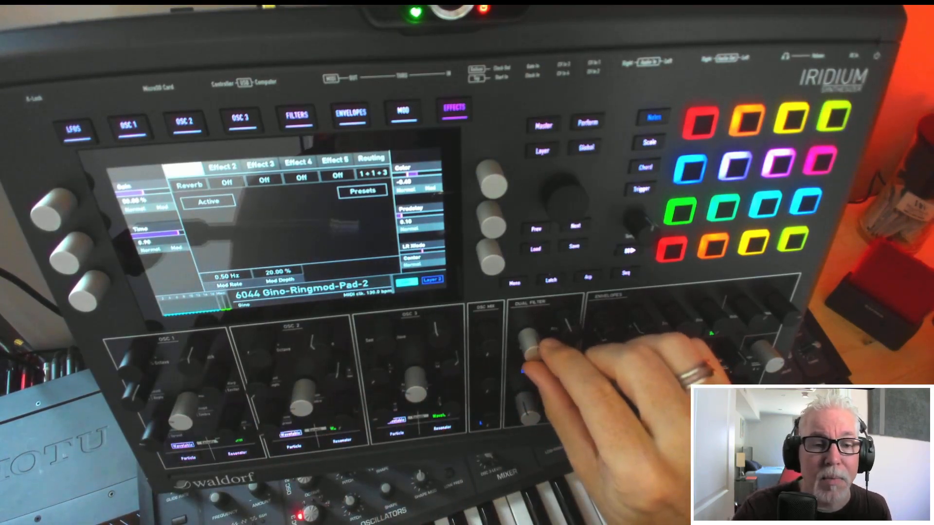
Step: Show the Filter Routing overview with Reverb first in a 1+1+3 effects chain
click(297, 114)
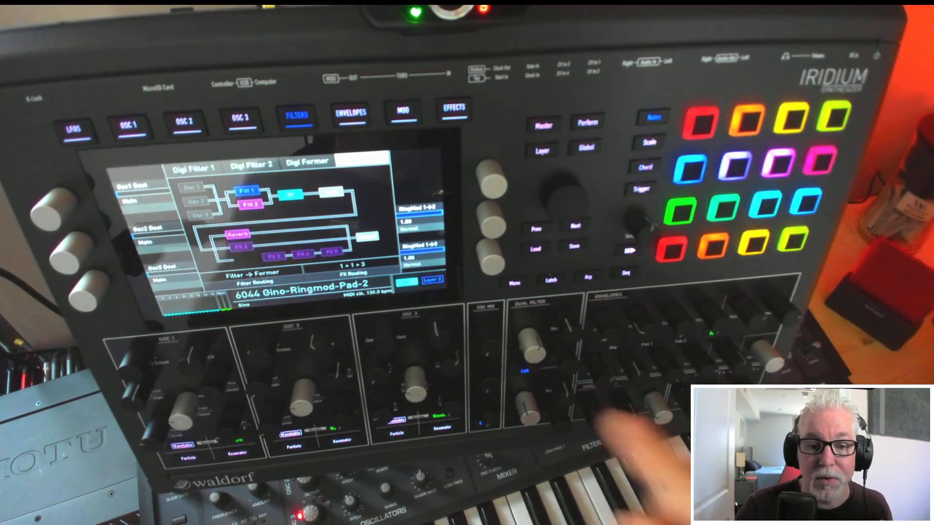
Step: Show the oscillator mix with all three oscillators' levels and pans routed to main
click(454, 112)
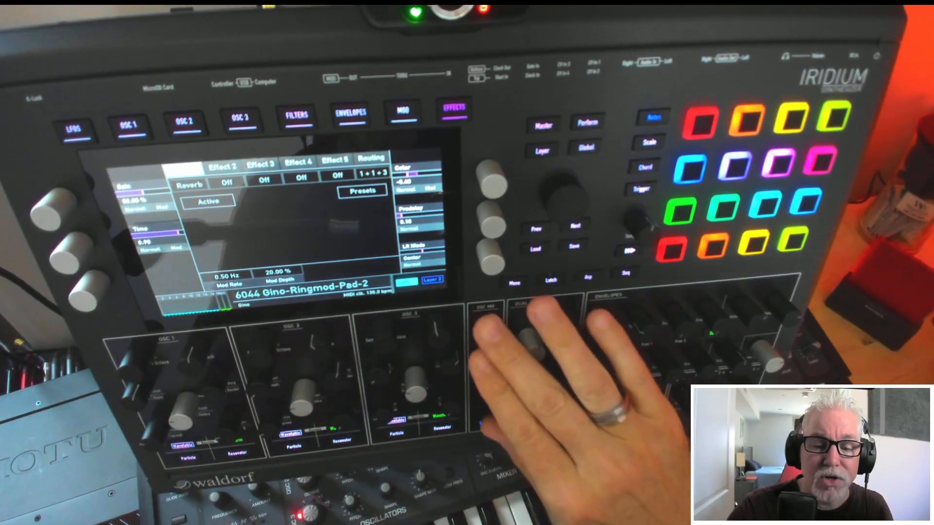
click(130, 123)
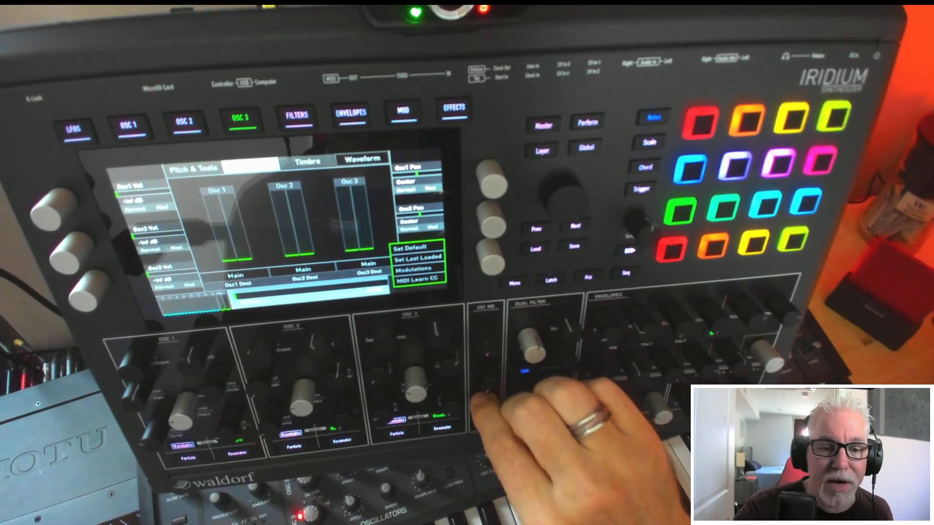
click(297, 113)
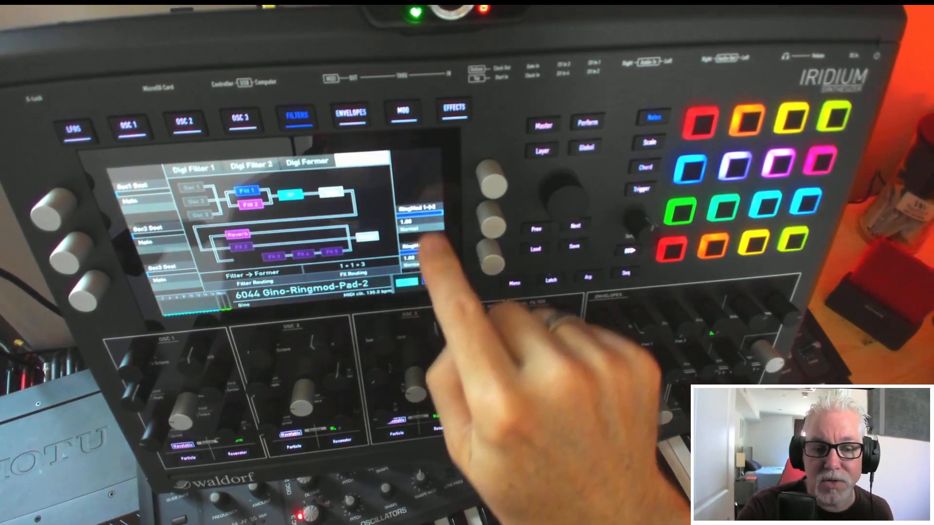
click(240, 117)
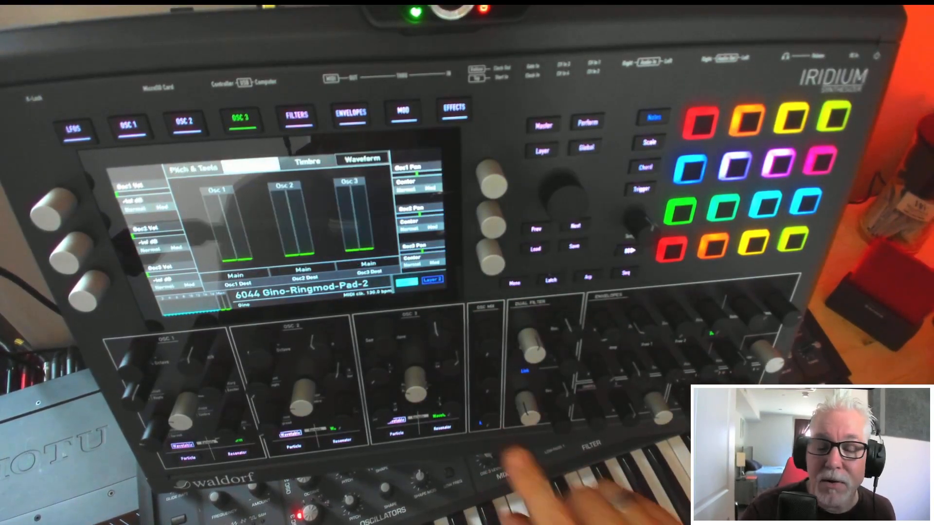